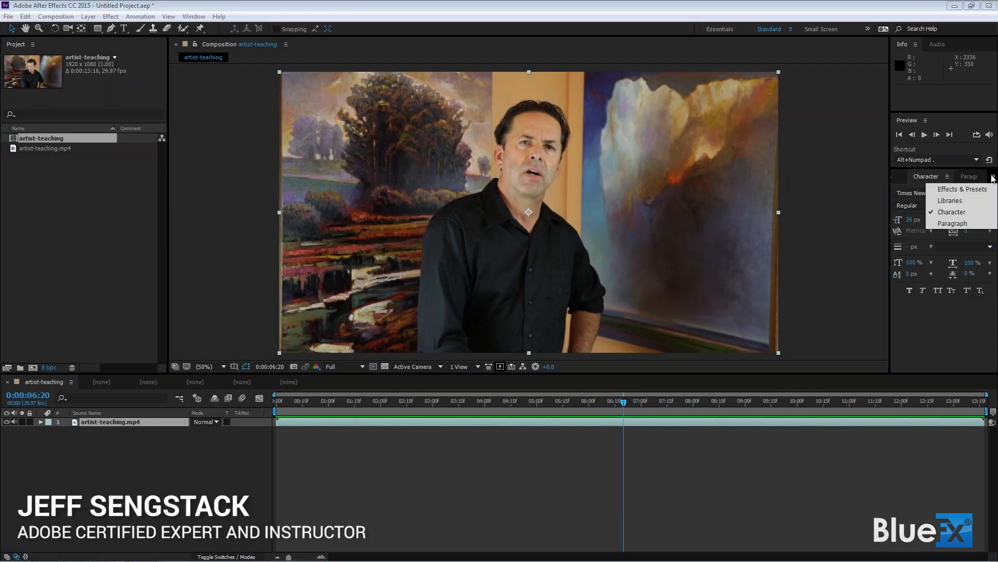
Open Effects & Presets, search 'cc', and scroll through the listed CC effects.
click(963, 188)
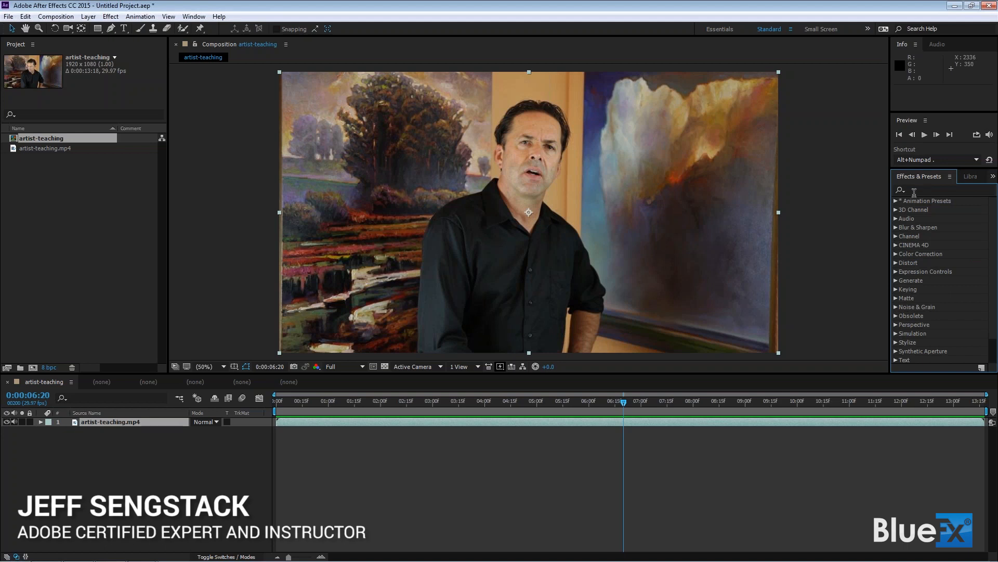
click(942, 189)
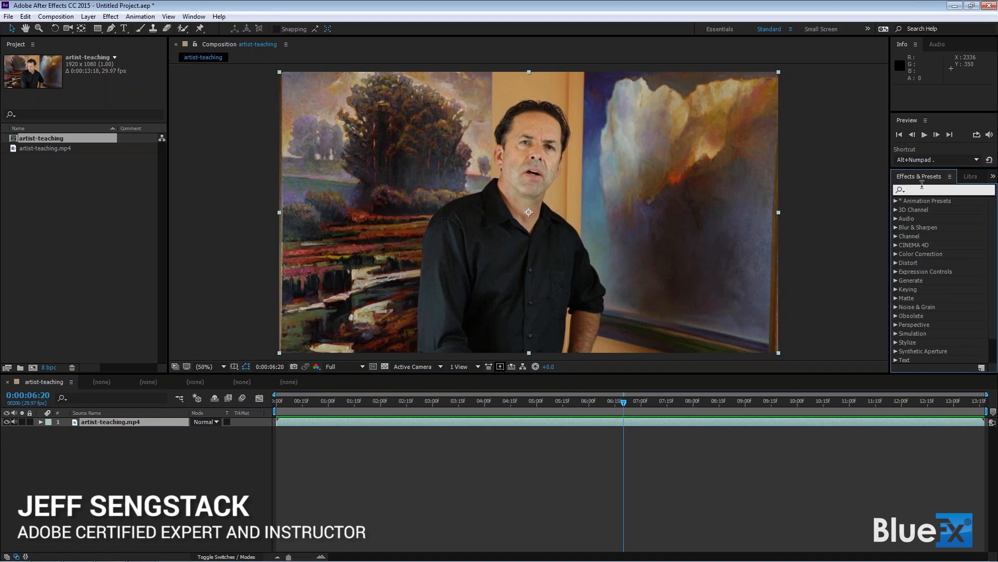
text(cc)
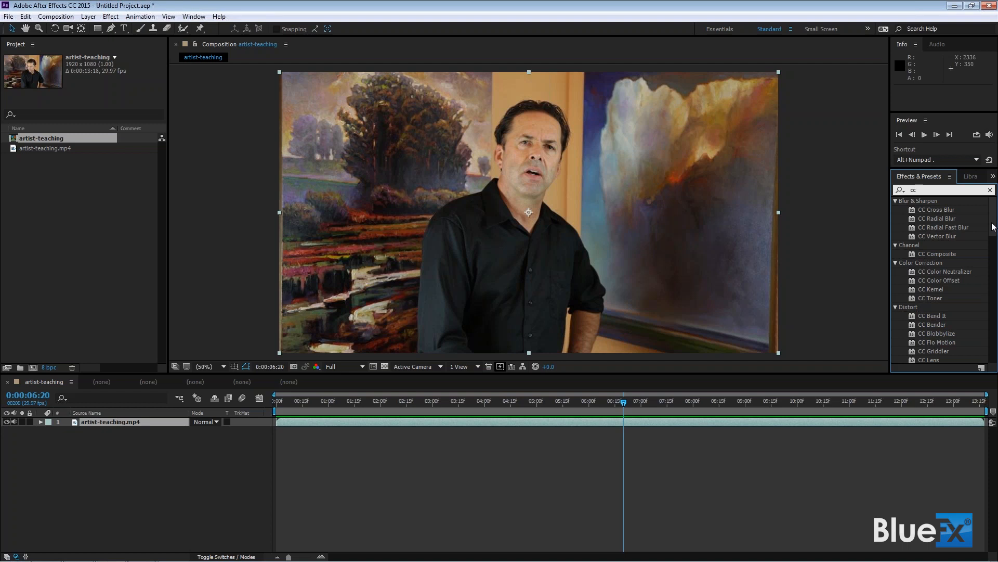
scroll(down, 3)
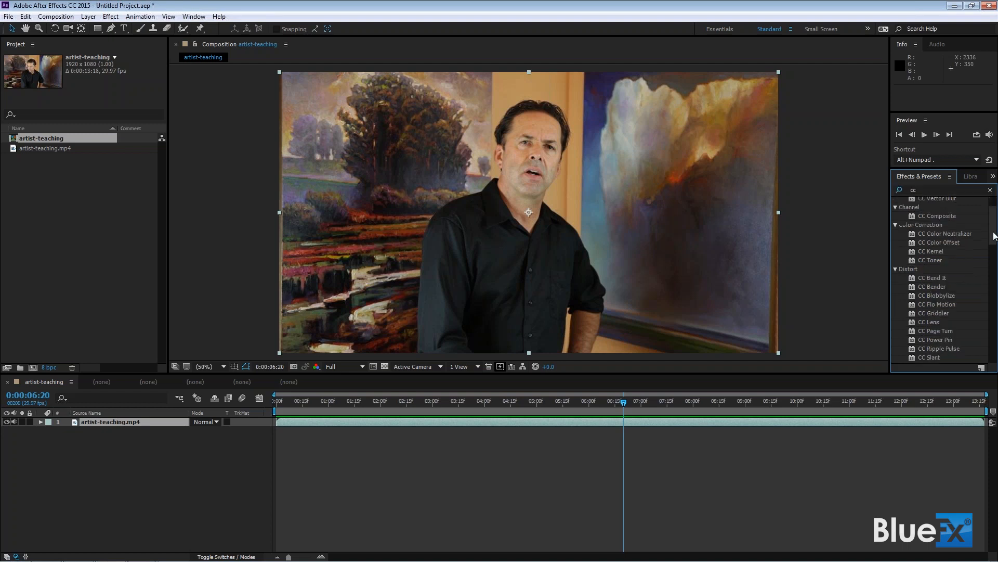
scroll(down, 3)
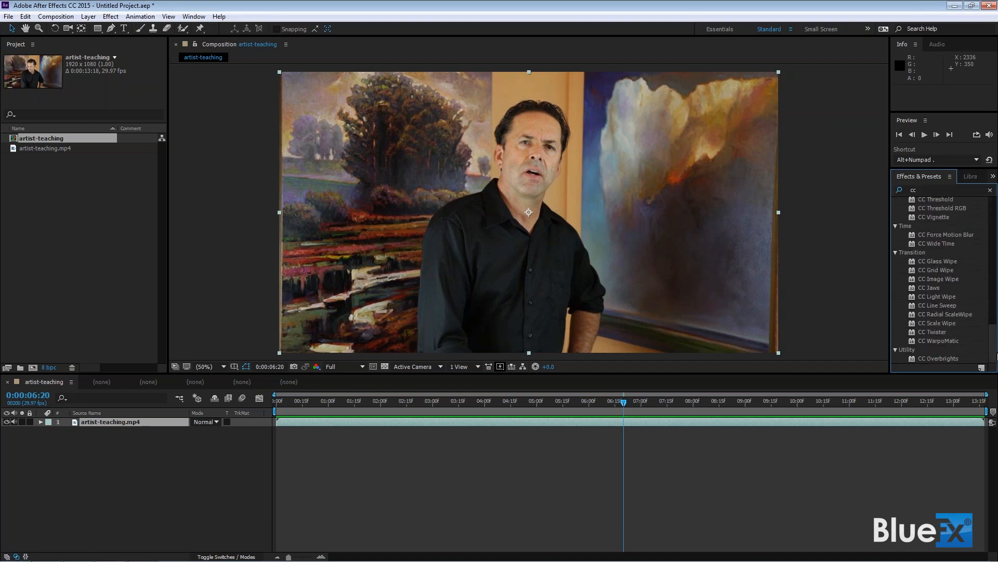
scroll(down, 3)
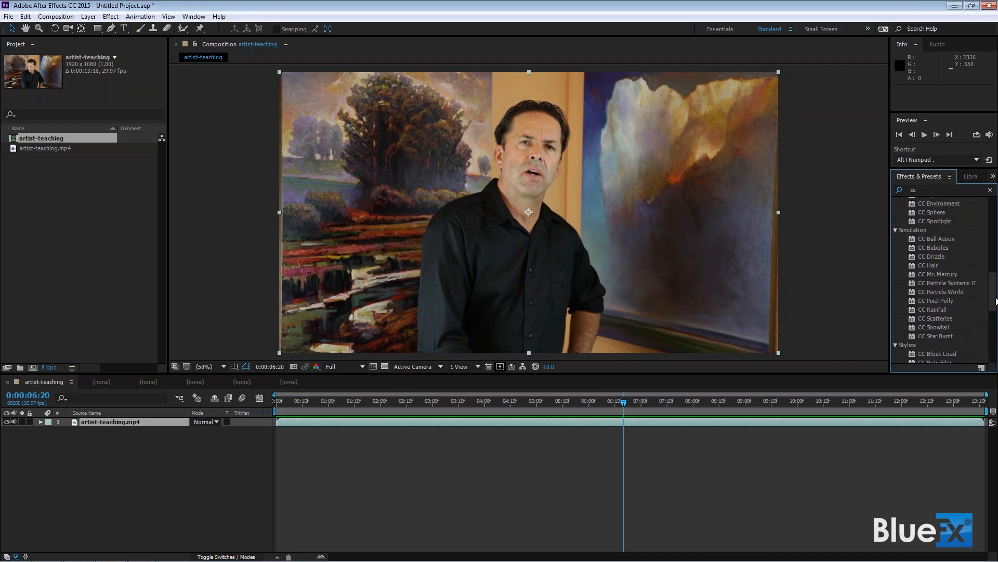
scroll(down, 3)
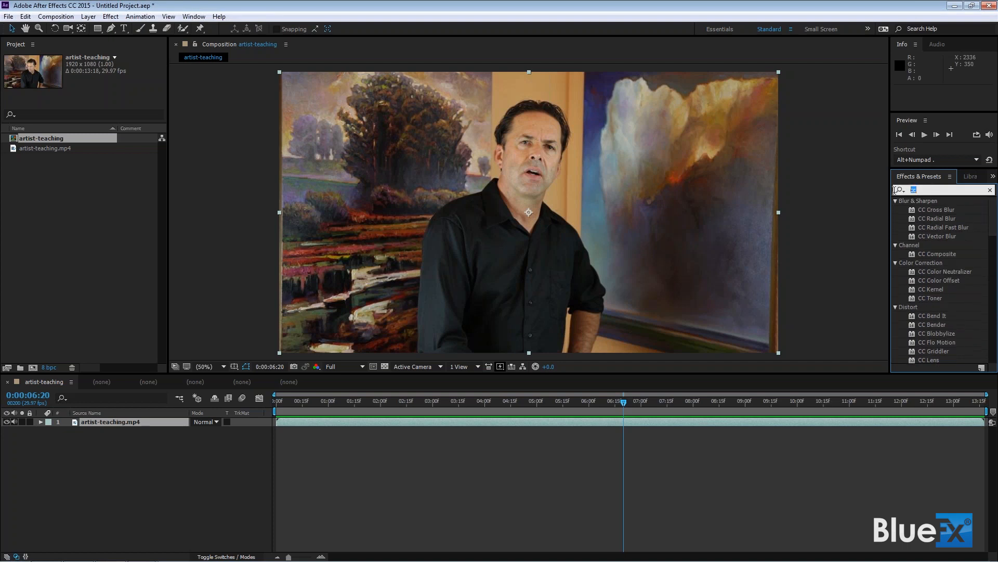
Apply CC HexTile from a 'hex' search and drag center, radius and rotation into large tilted tiles.
text(hex)
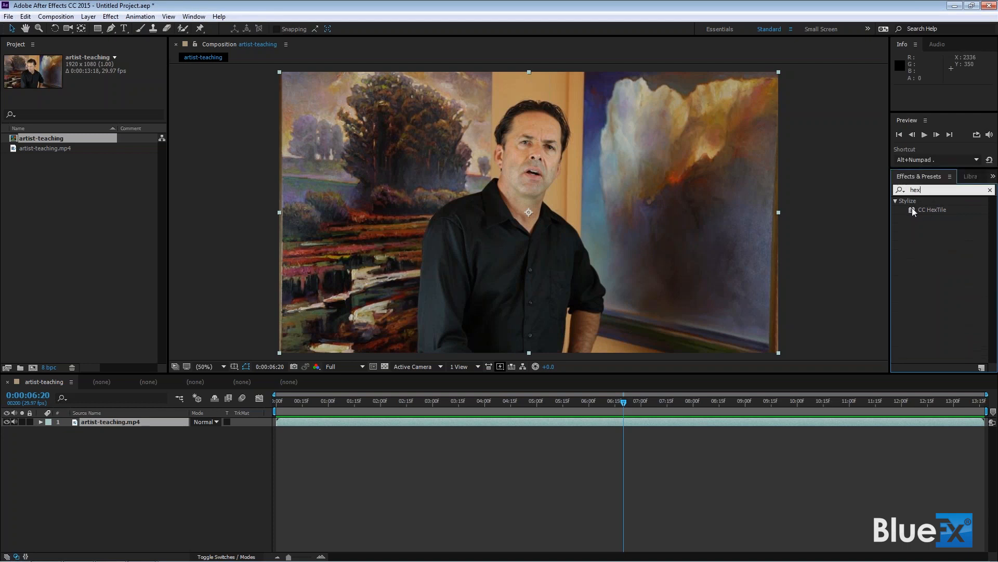
double_click(933, 209)
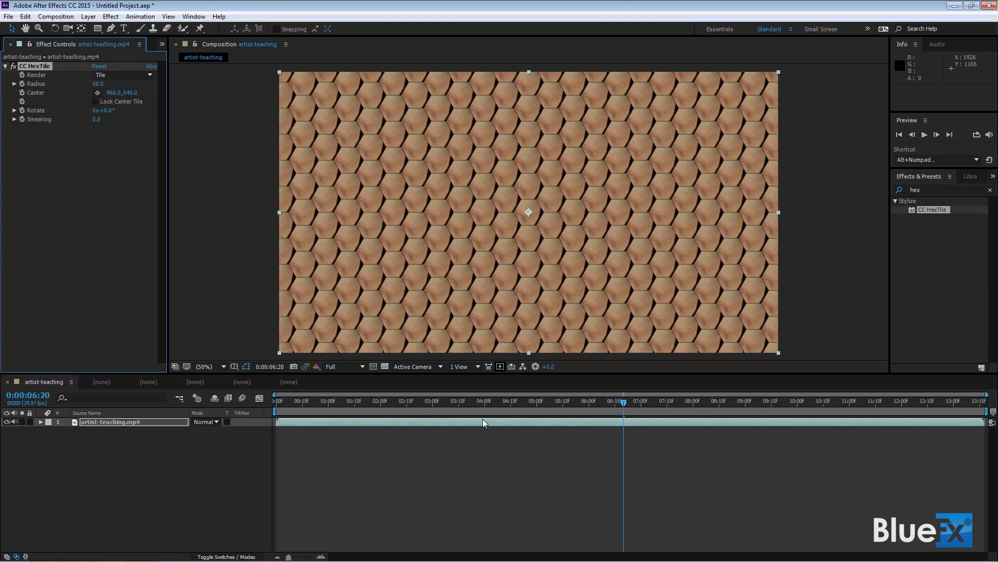
mouse_move(509, 274)
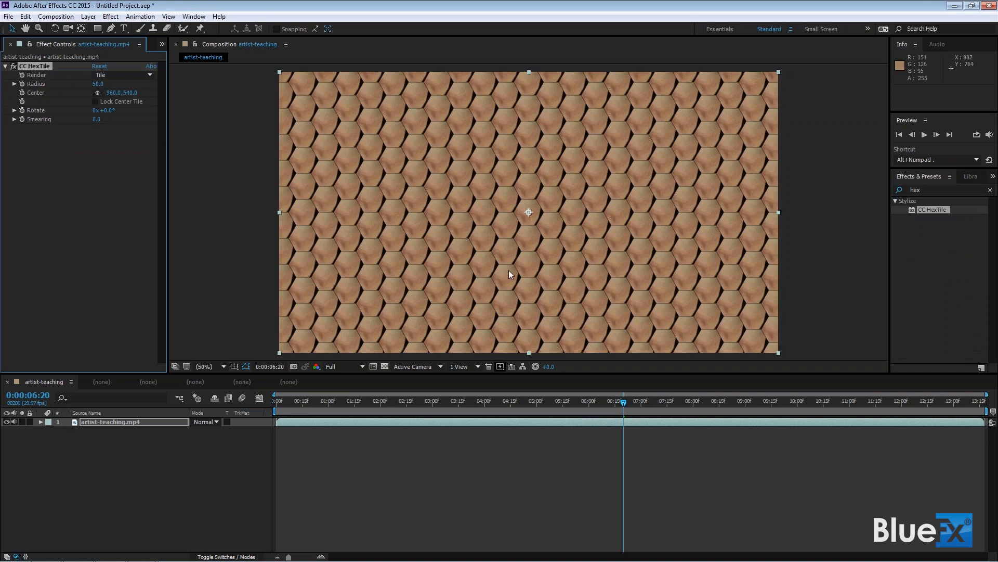
mouse_move(3, 159)
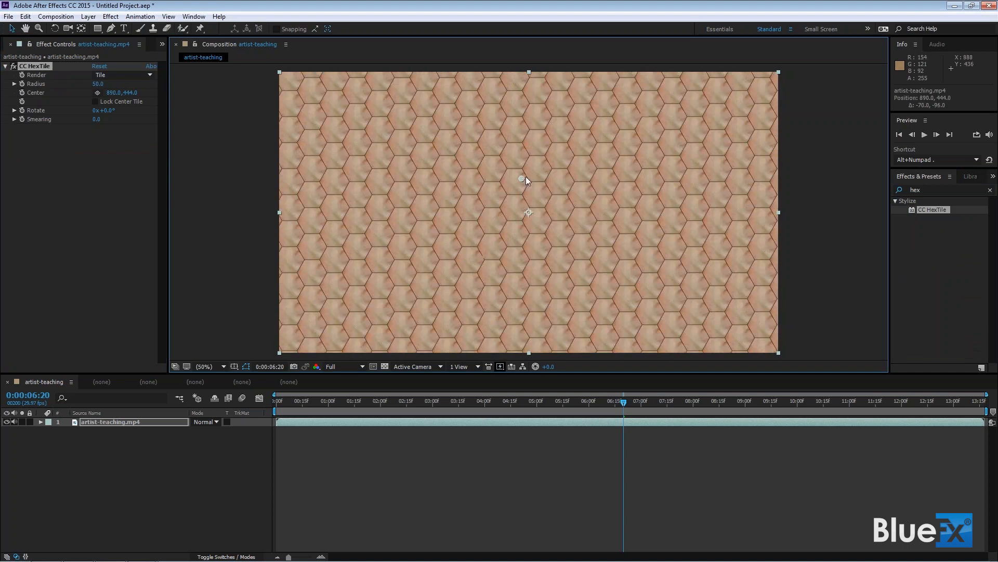
drag(521, 178, 529, 166)
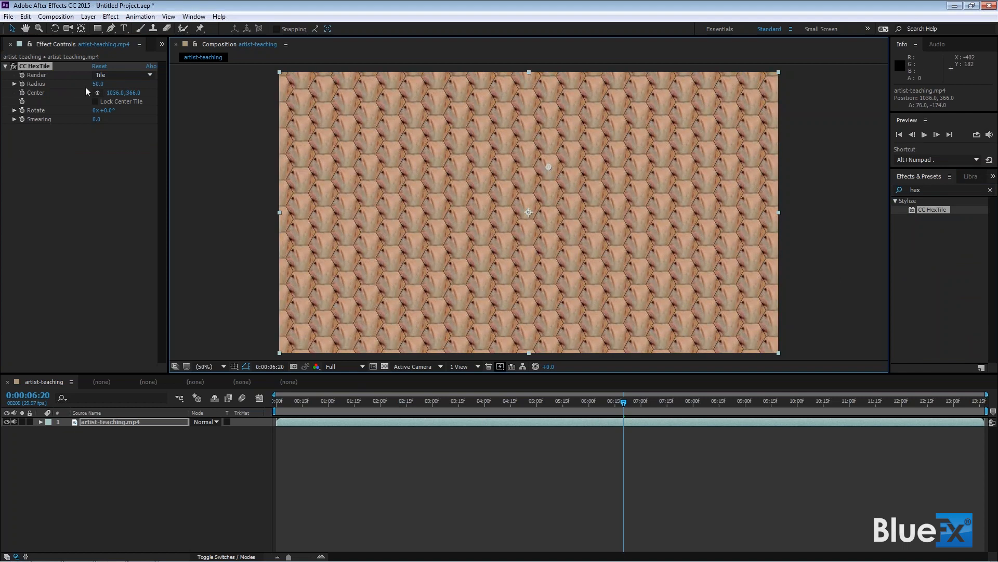
drag(99, 83, 94, 83)
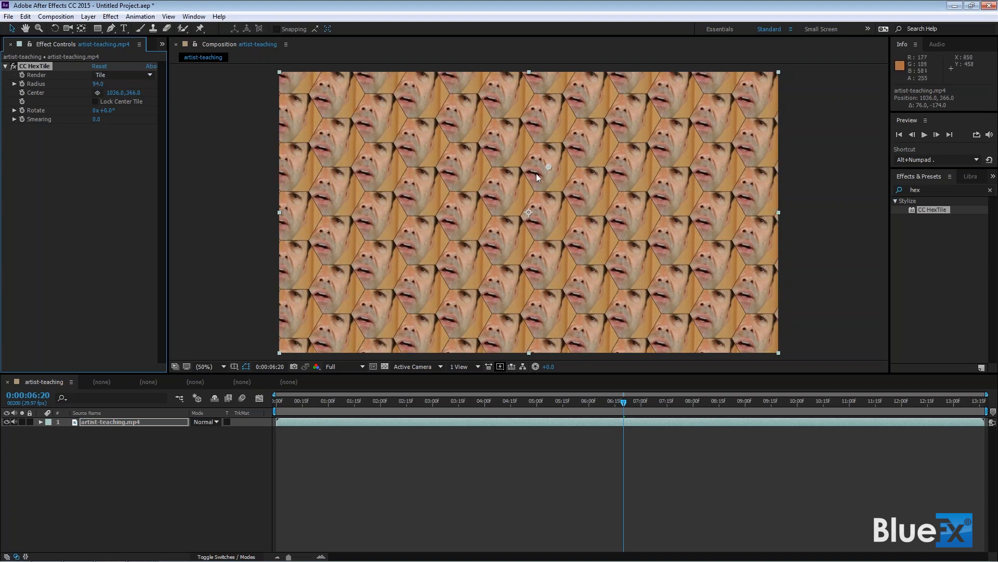
drag(547, 177, 529, 146)
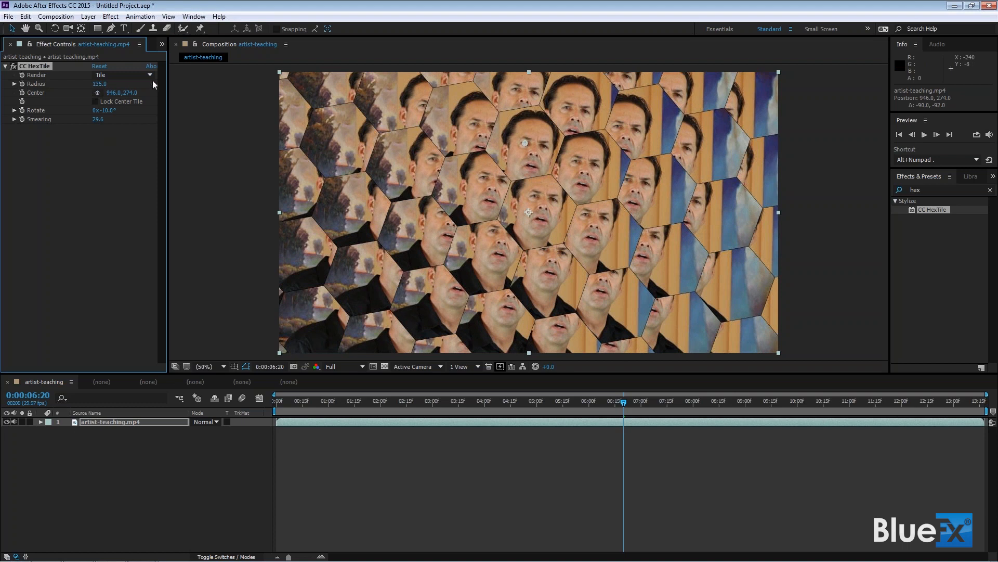
mouse_move(300, 128)
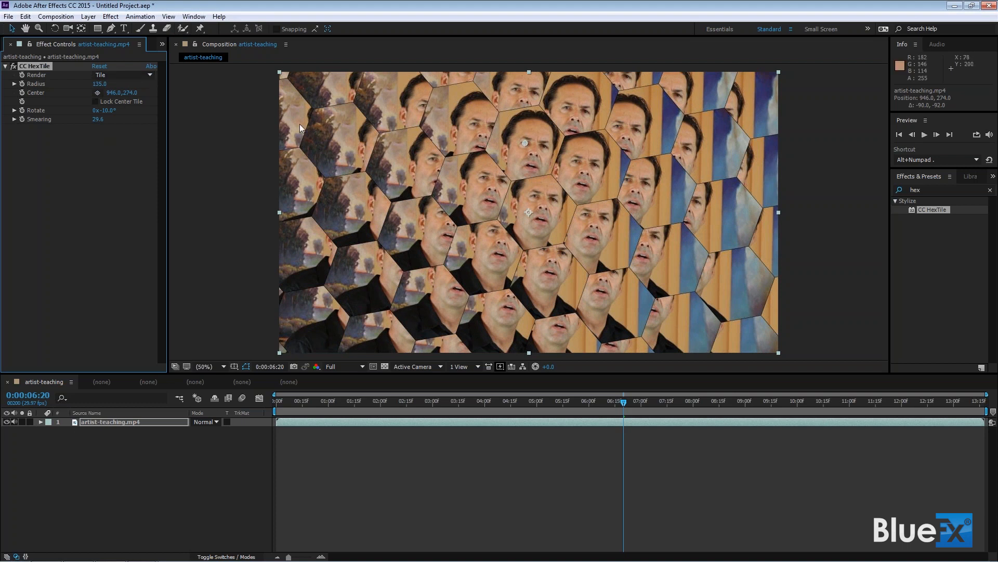
Set HexTile Render to Fold Aligned, then Fold Seamlessly, and shift the kaleidoscope center.
click(122, 75)
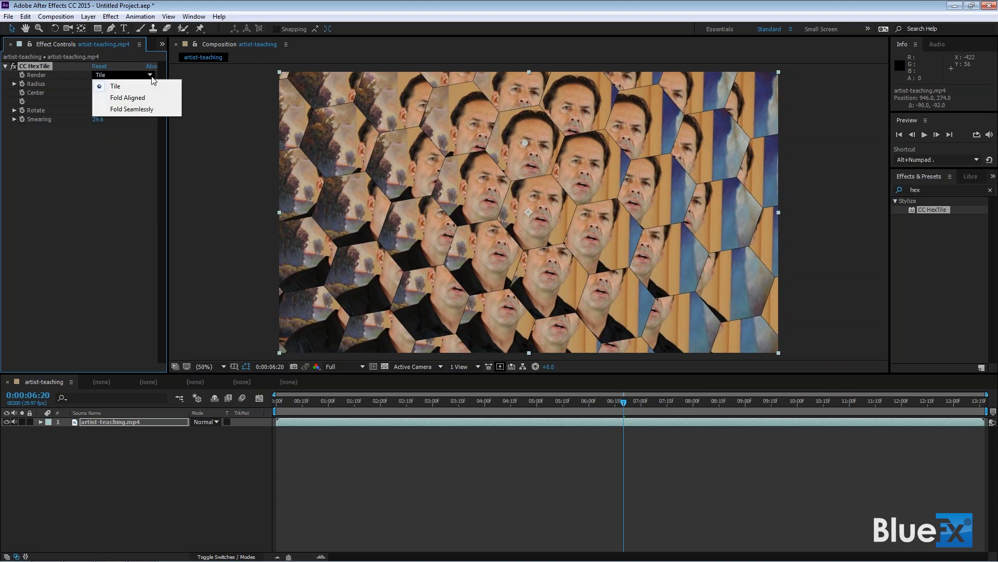
click(127, 97)
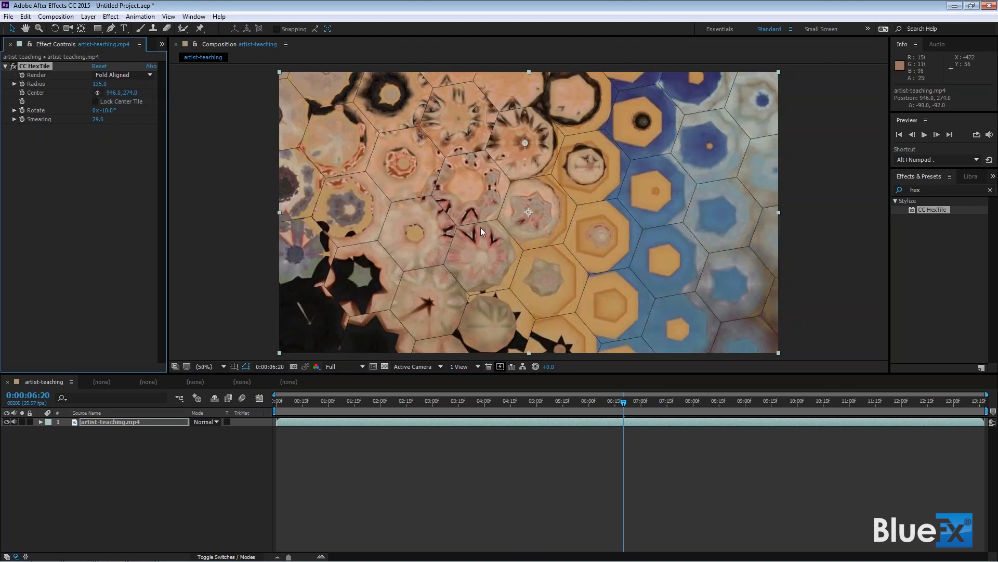
mouse_move(521, 257)
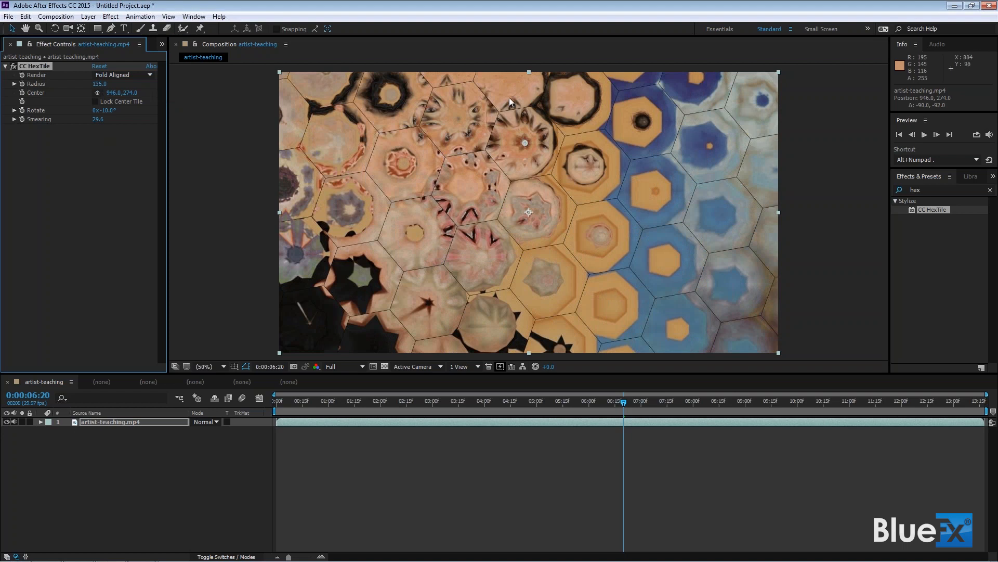
mouse_move(335, 93)
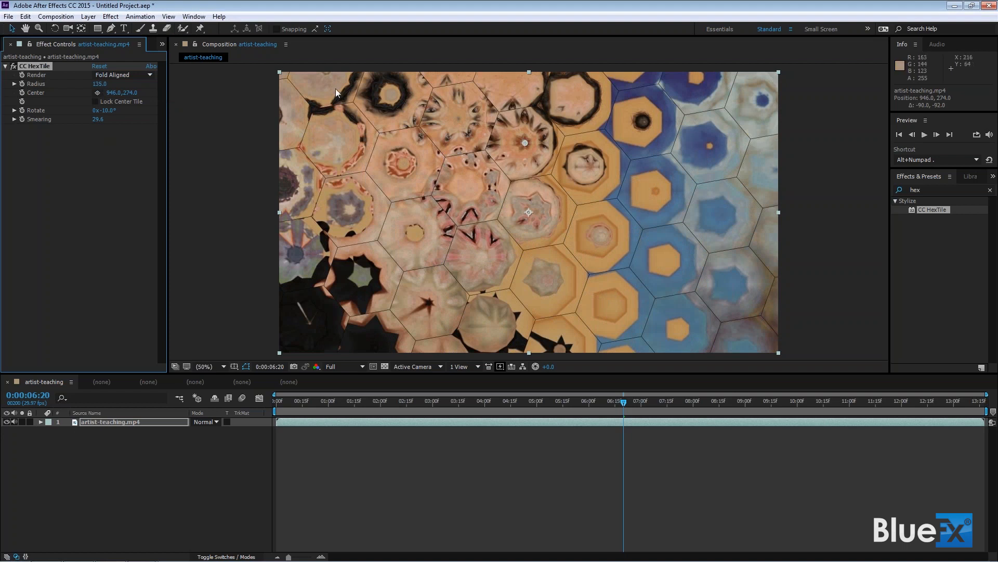
click(121, 74)
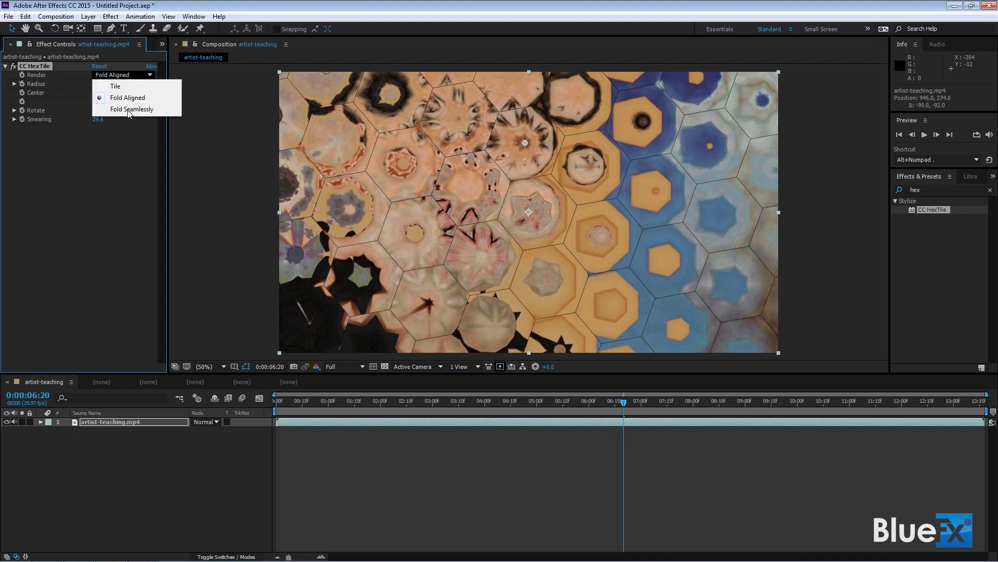
click(131, 108)
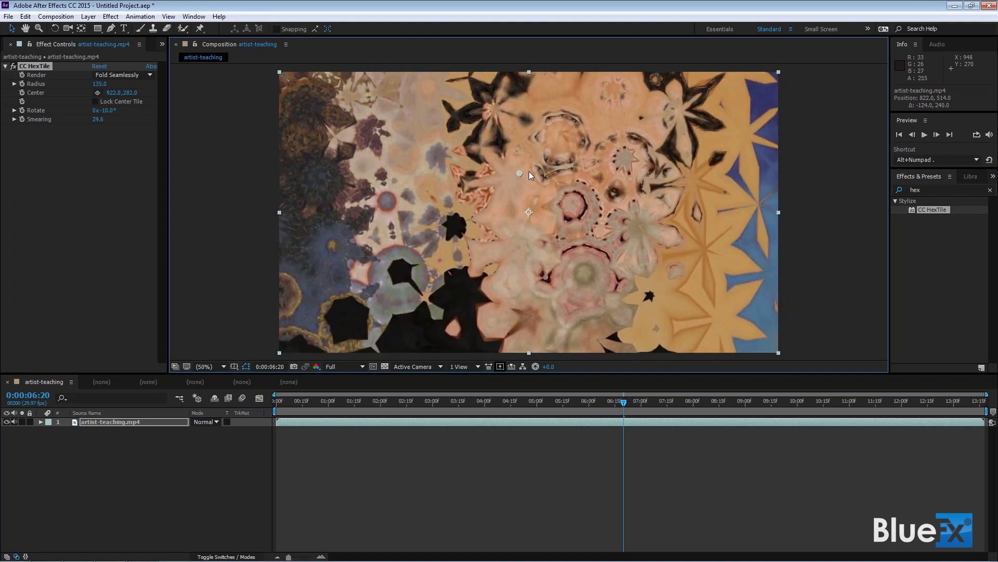
drag(519, 173, 552, 151)
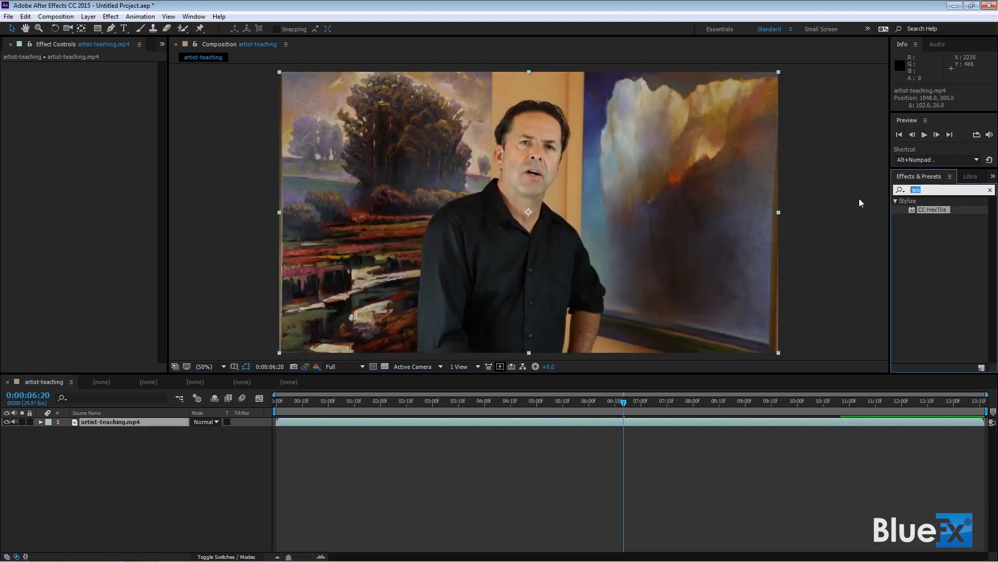
Search 'vign' and apply CC Vignette to the artist-teaching clip.
text(vign)
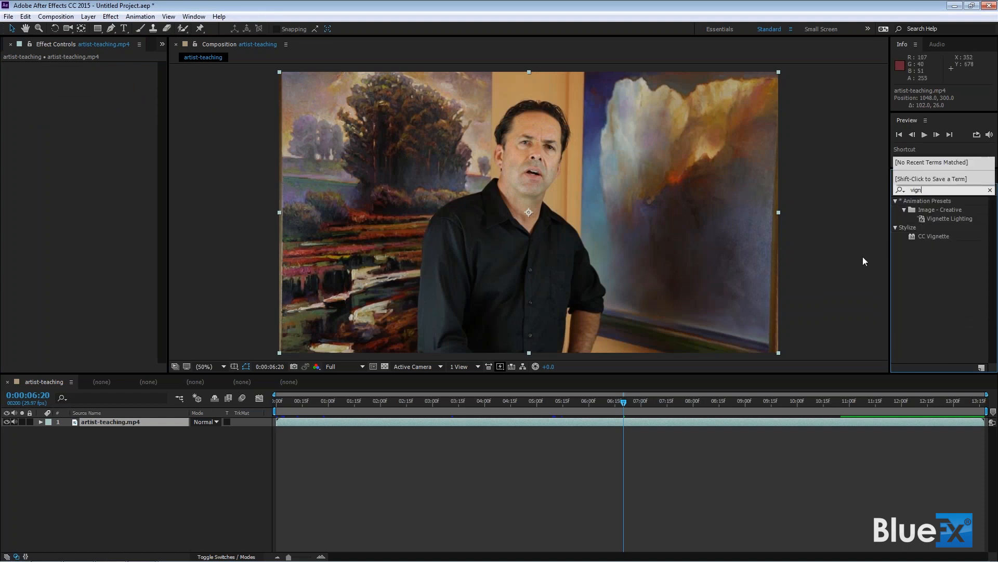
double_click(933, 236)
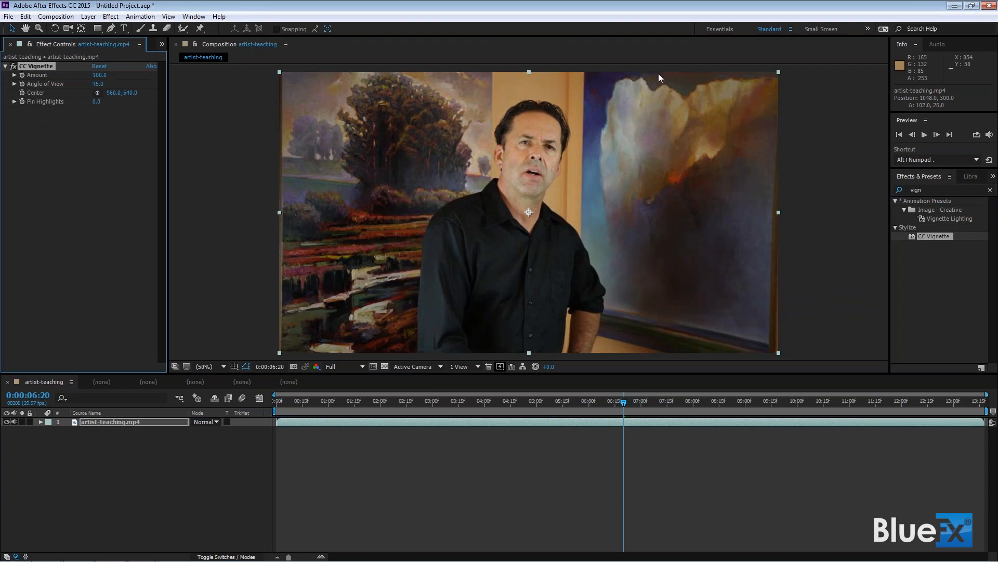
mouse_move(282, 230)
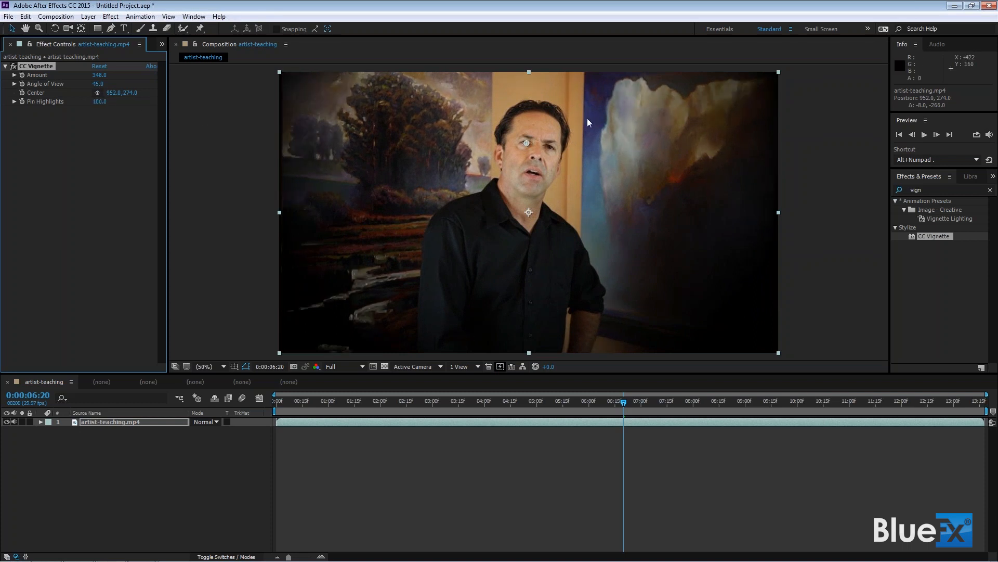
mouse_move(108, 107)
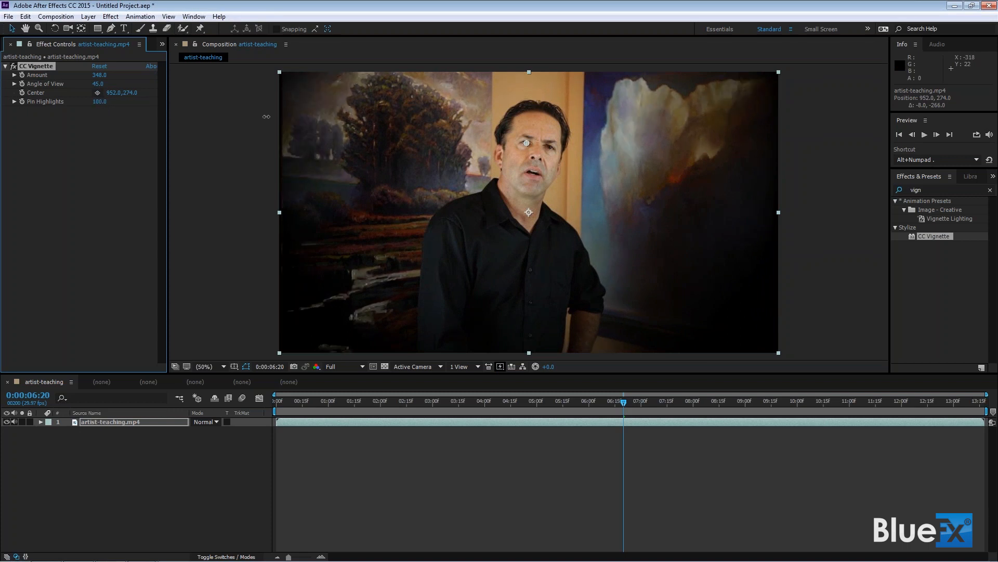
mouse_move(701, 158)
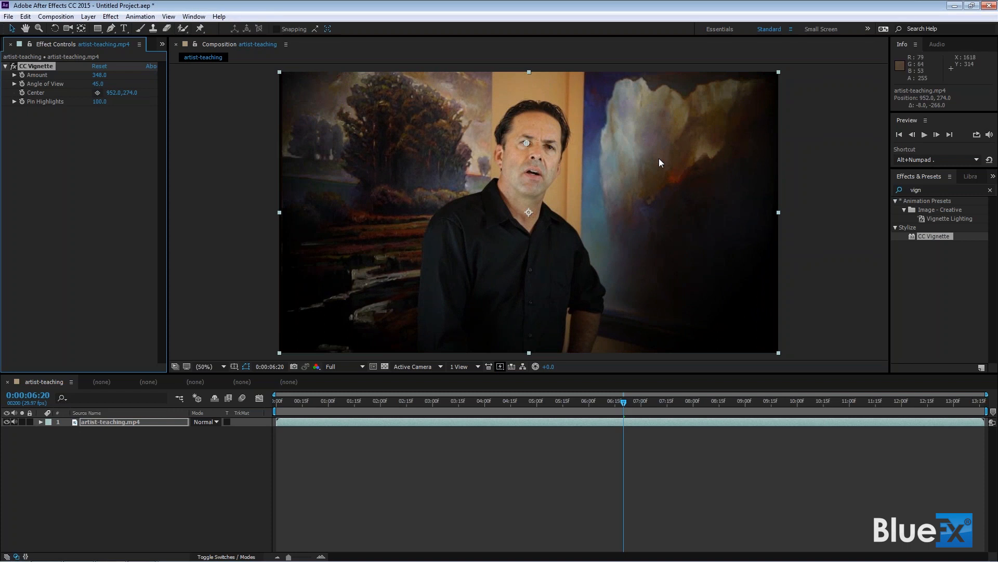
mouse_move(84, 72)
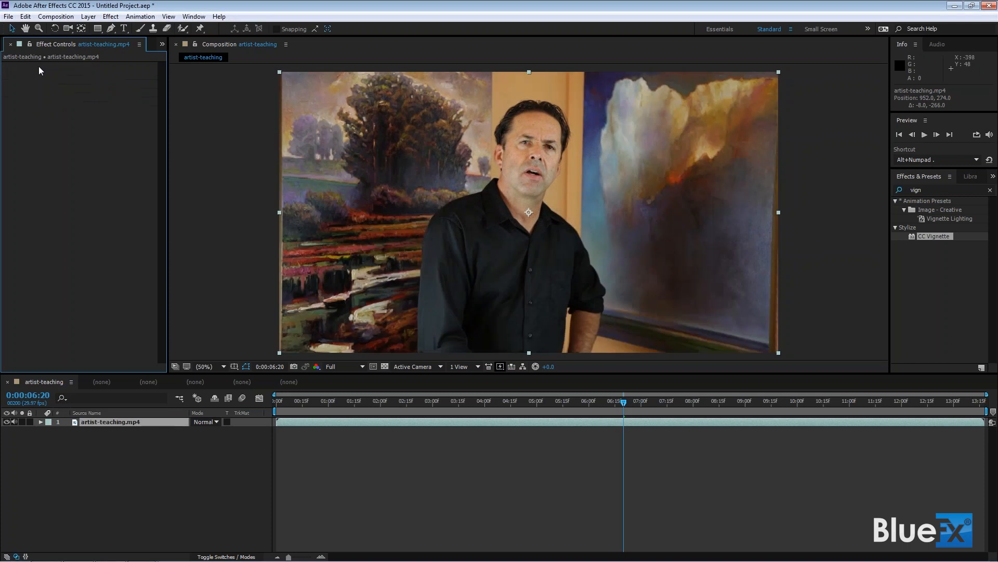
mouse_move(34, 88)
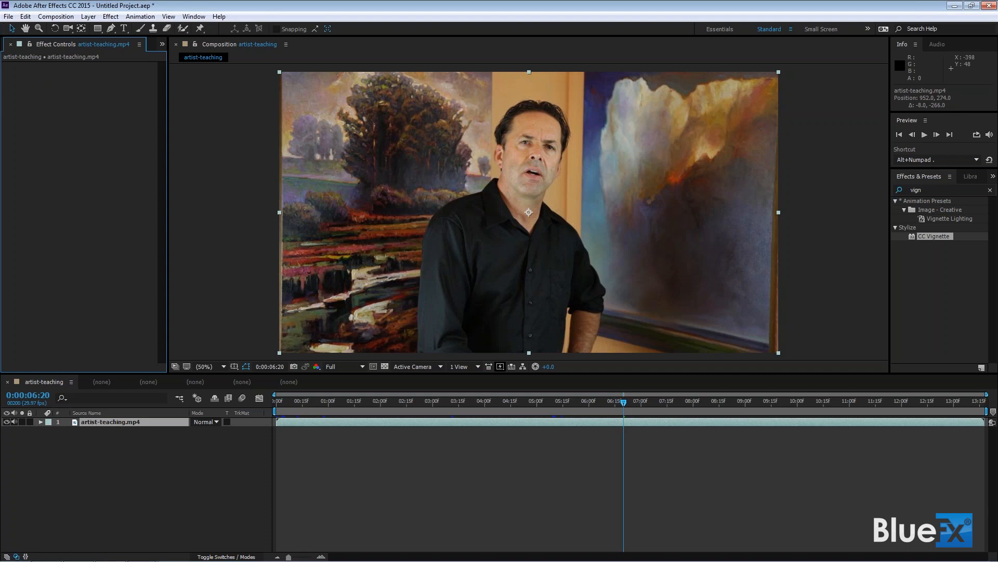
mouse_move(14, 412)
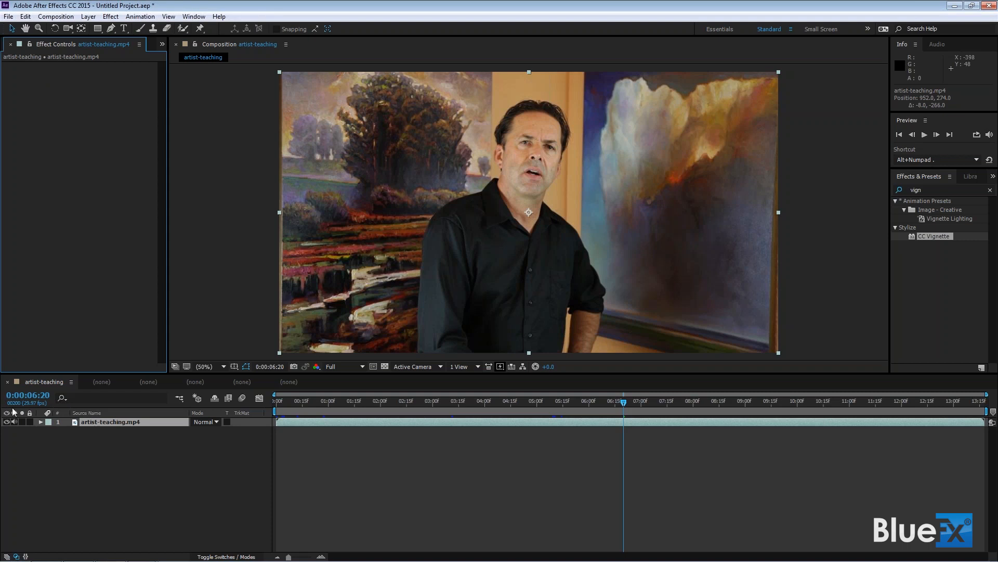
mouse_move(357, 438)
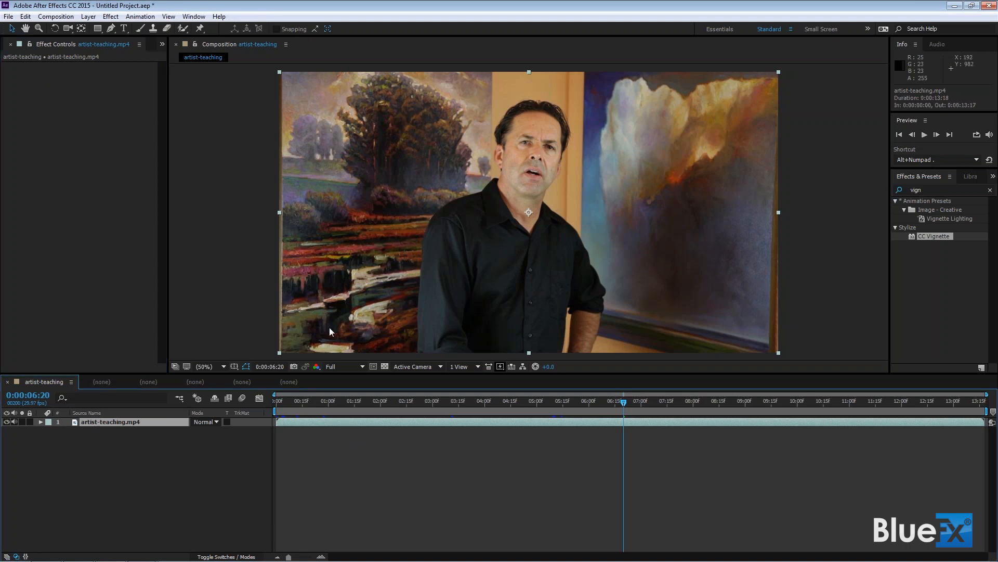
mouse_move(659, 325)
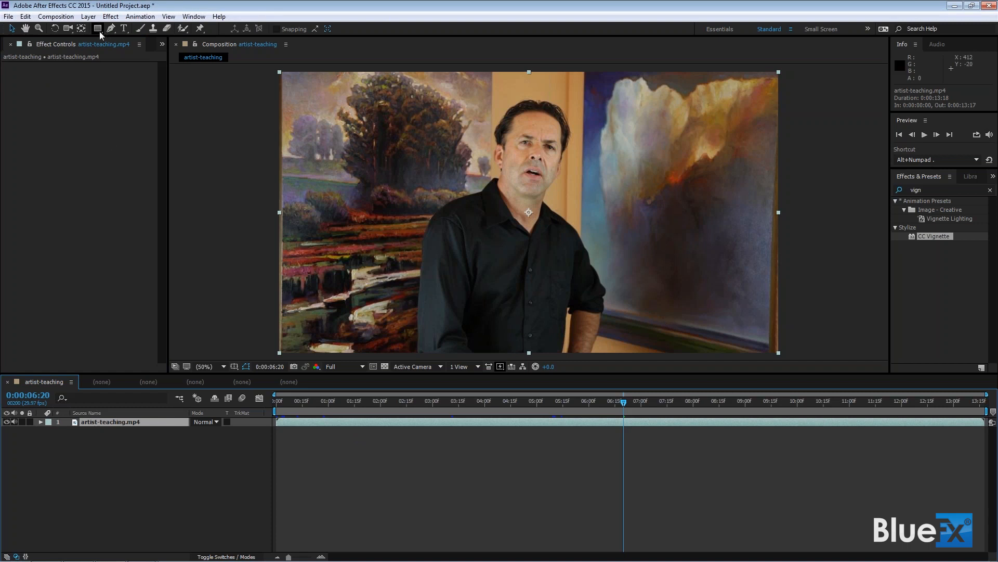
Select the Ellipse Tool and expand Mask 1's feather and expansion settings.
click(98, 28)
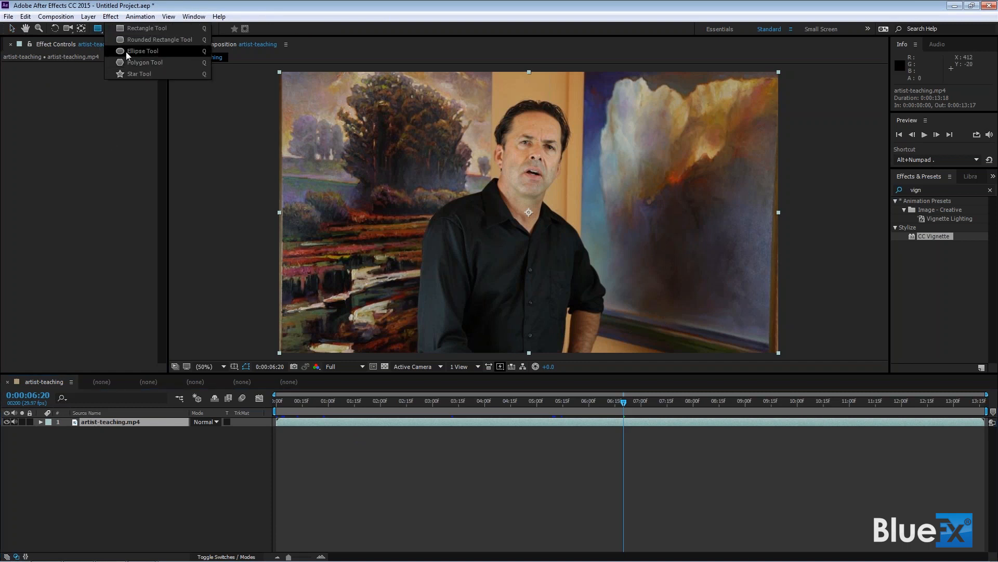
click(143, 51)
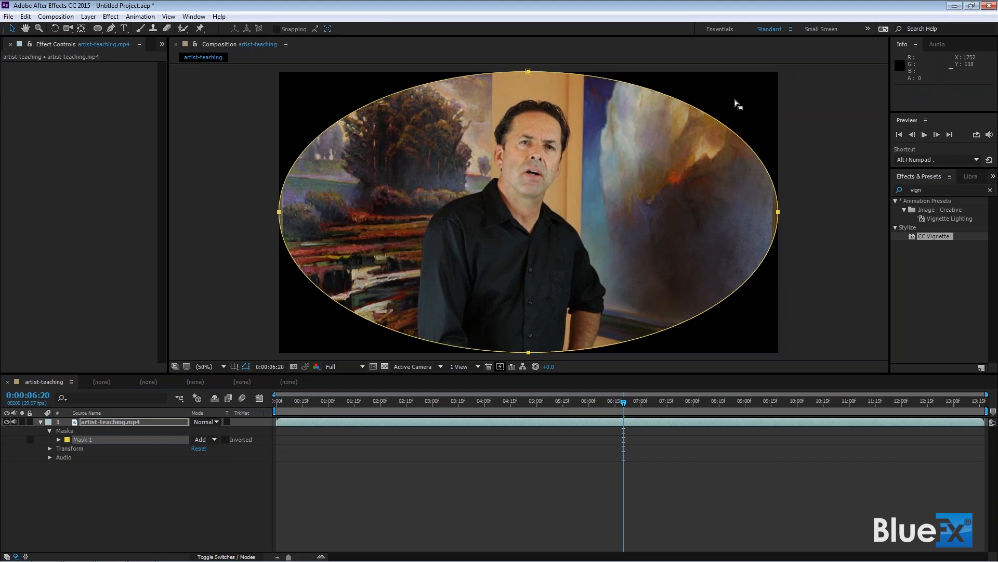
mouse_move(726, 99)
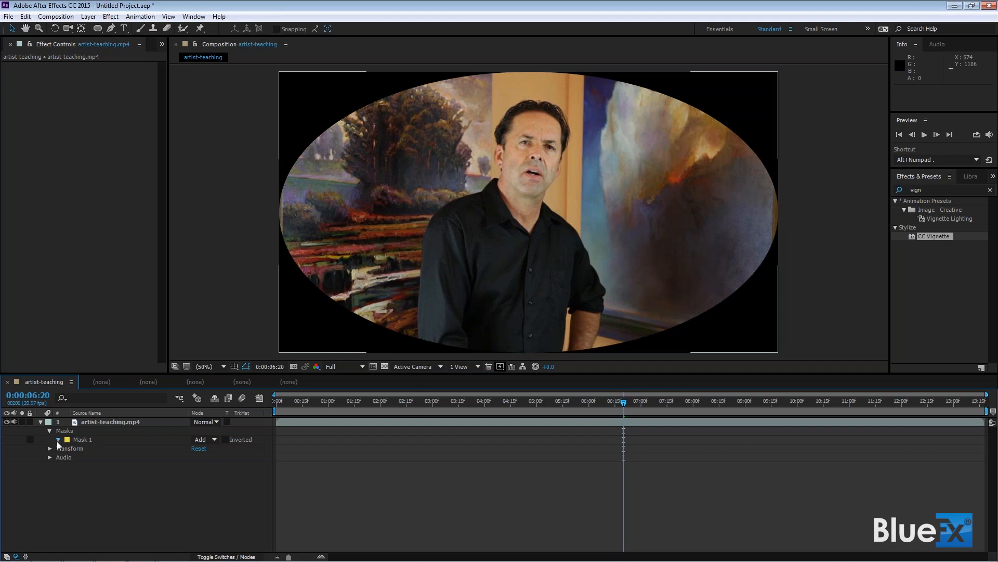
click(50, 440)
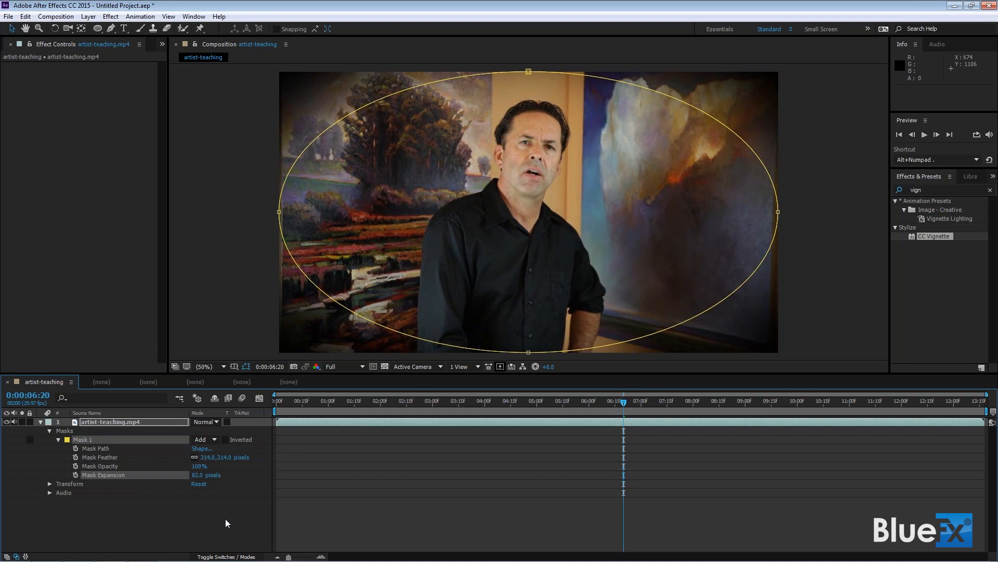
mouse_move(776, 420)
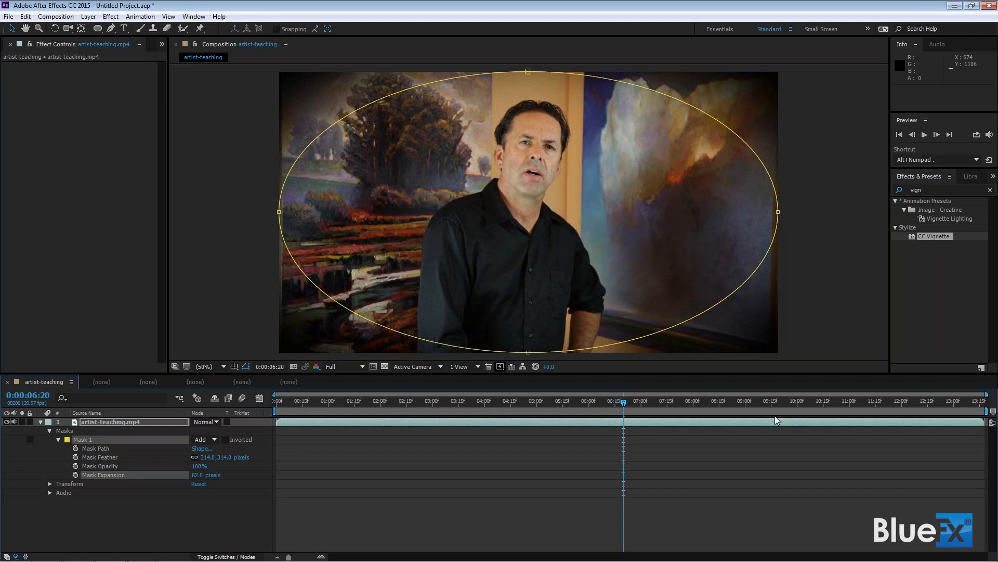
mouse_move(168, 436)
text(lume)
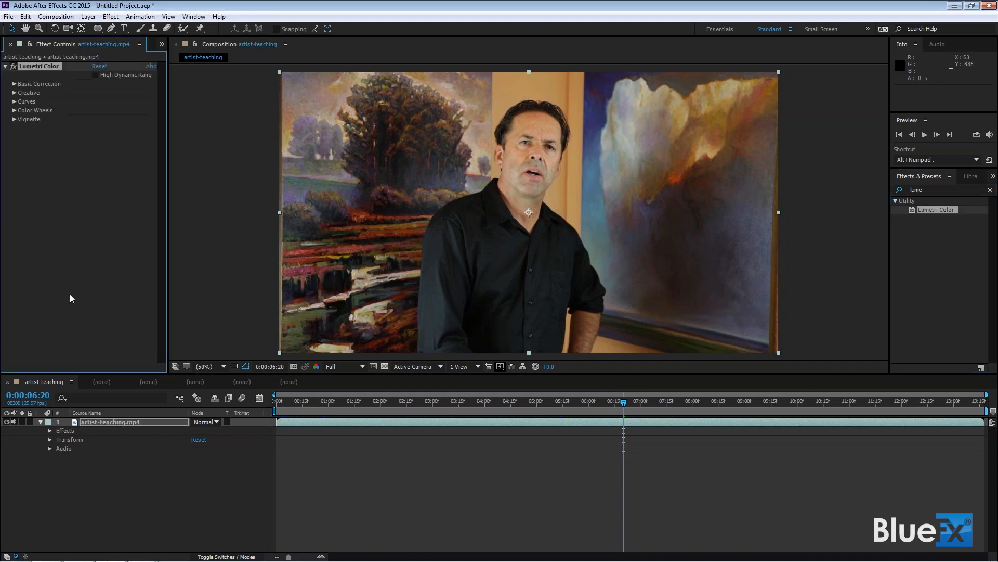
mouse_move(71, 232)
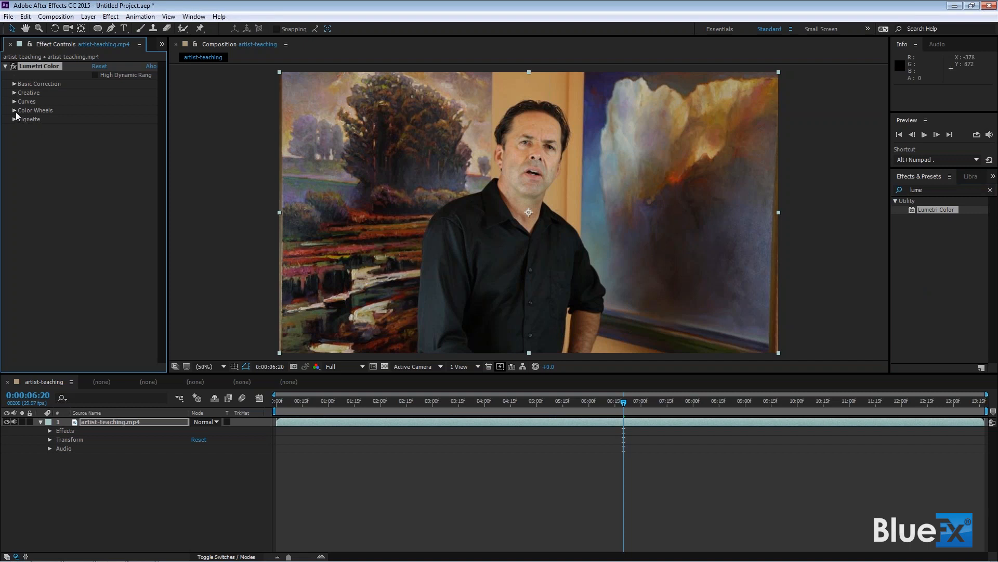
Expand the Lumetri Color Wheels section in Effect Controls.
click(14, 111)
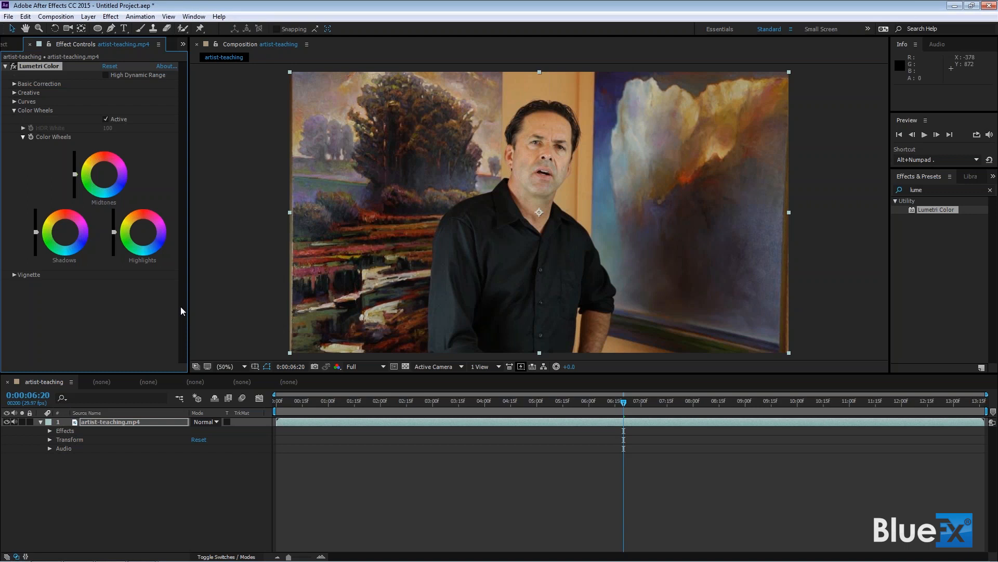
mouse_move(126, 312)
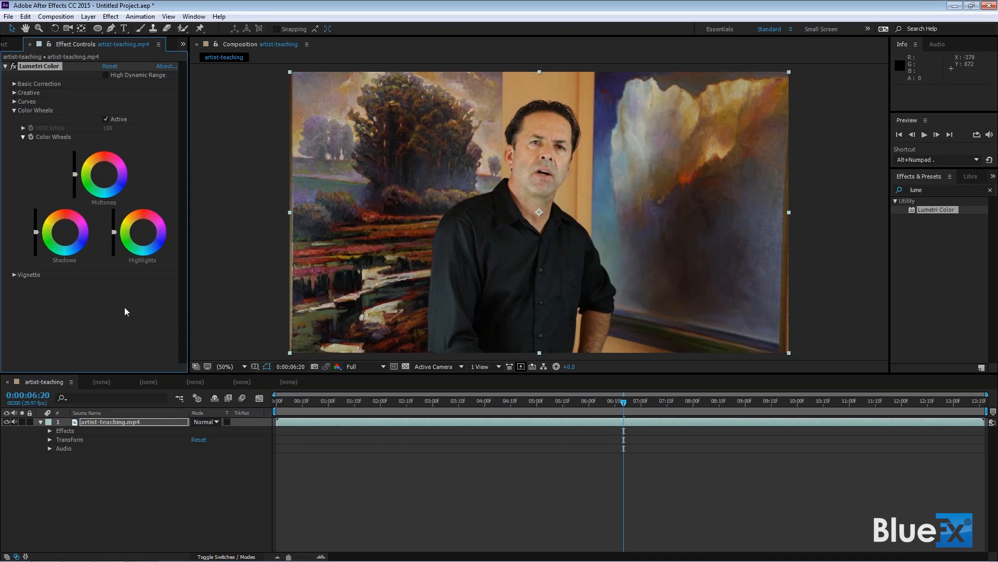
mouse_move(111, 322)
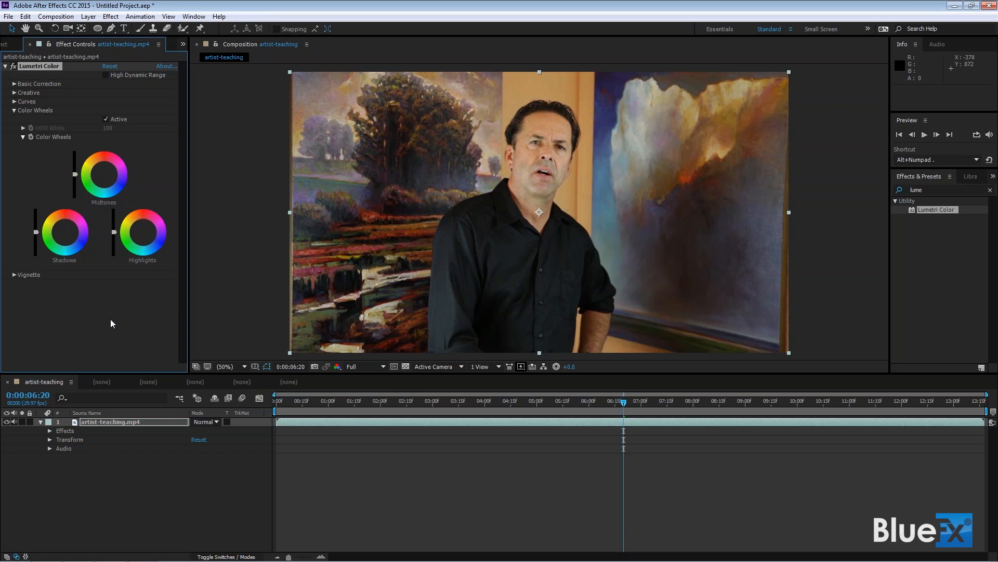
mouse_move(153, 318)
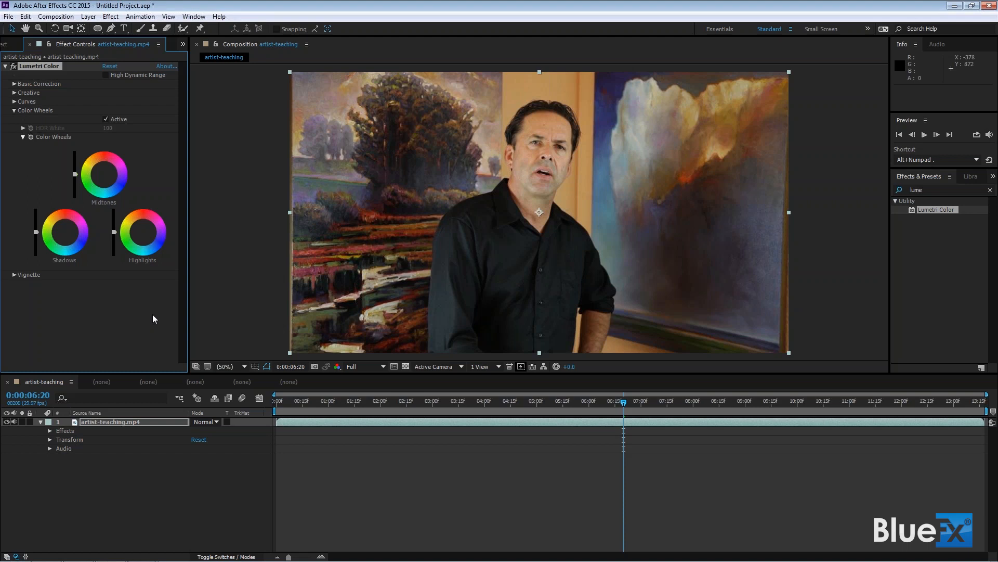
mouse_move(550, 213)
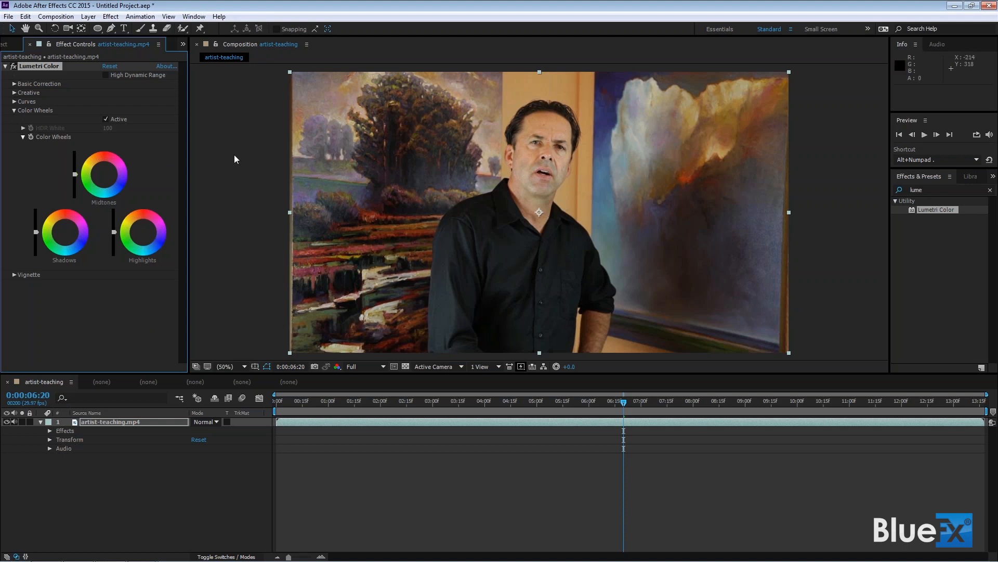
mouse_move(528, 133)
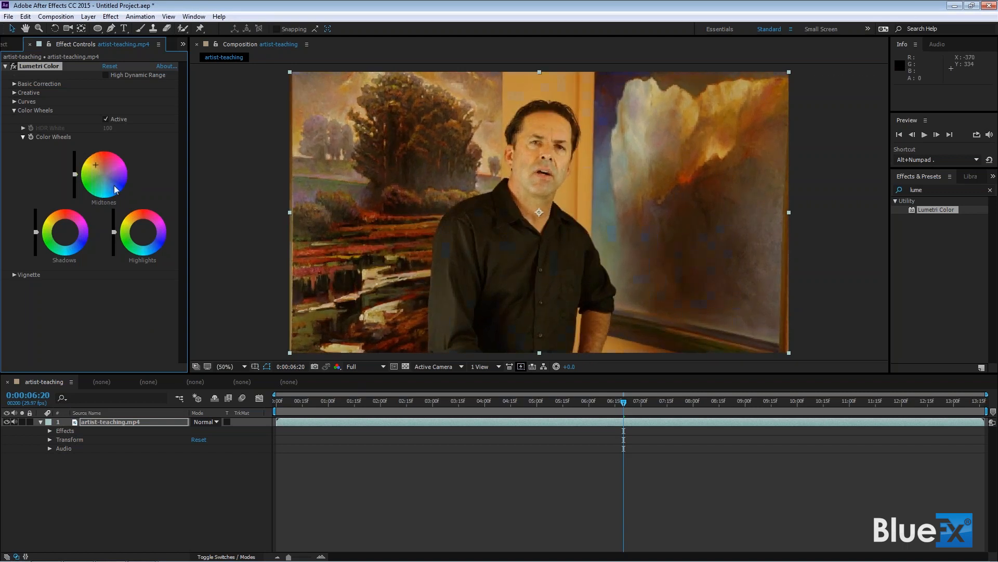
mouse_move(678, 89)
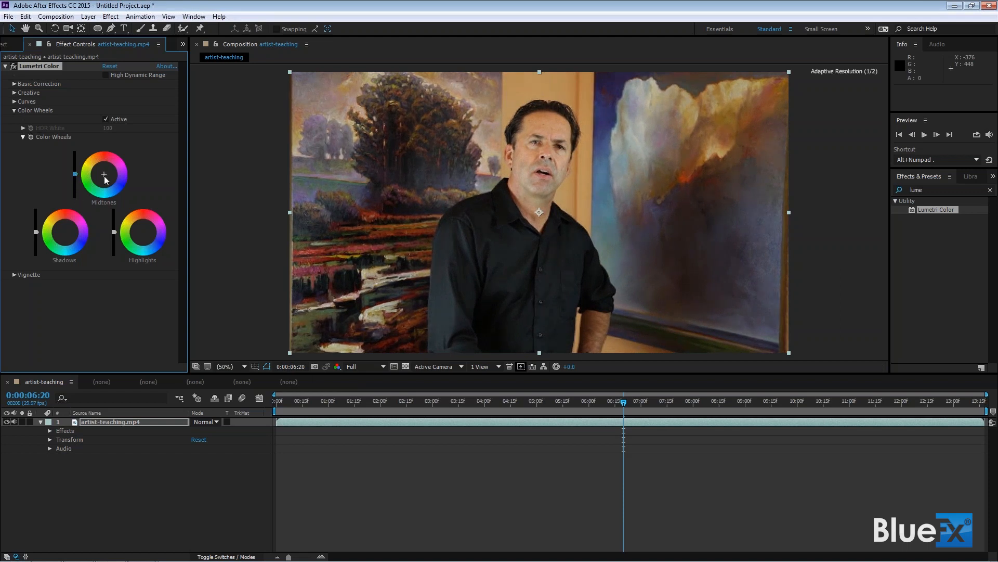
Collapse Color Wheels, set the Lumetri Vignette Amount to -3.5, and collapse Vignette.
click(14, 111)
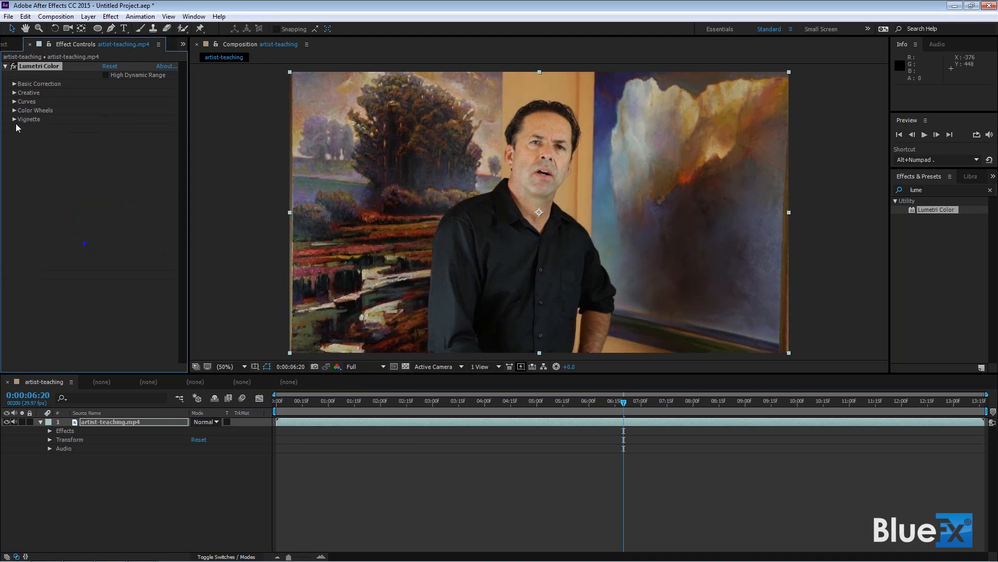
click(29, 119)
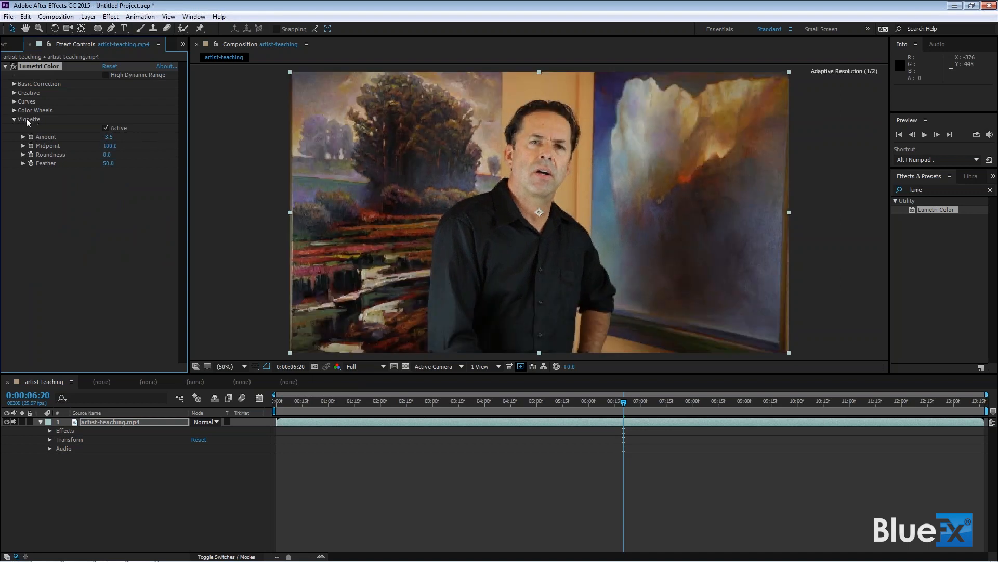
click(14, 119)
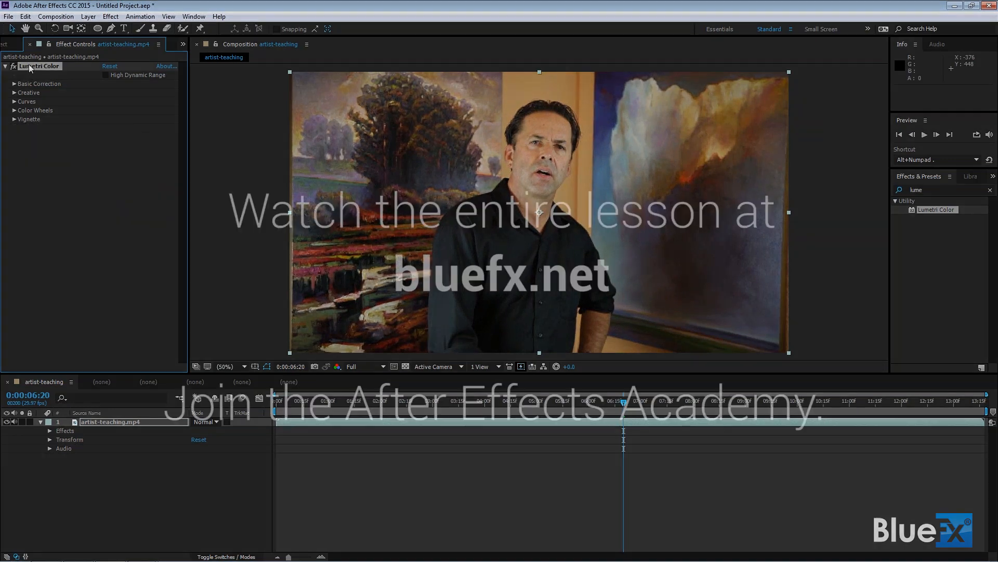